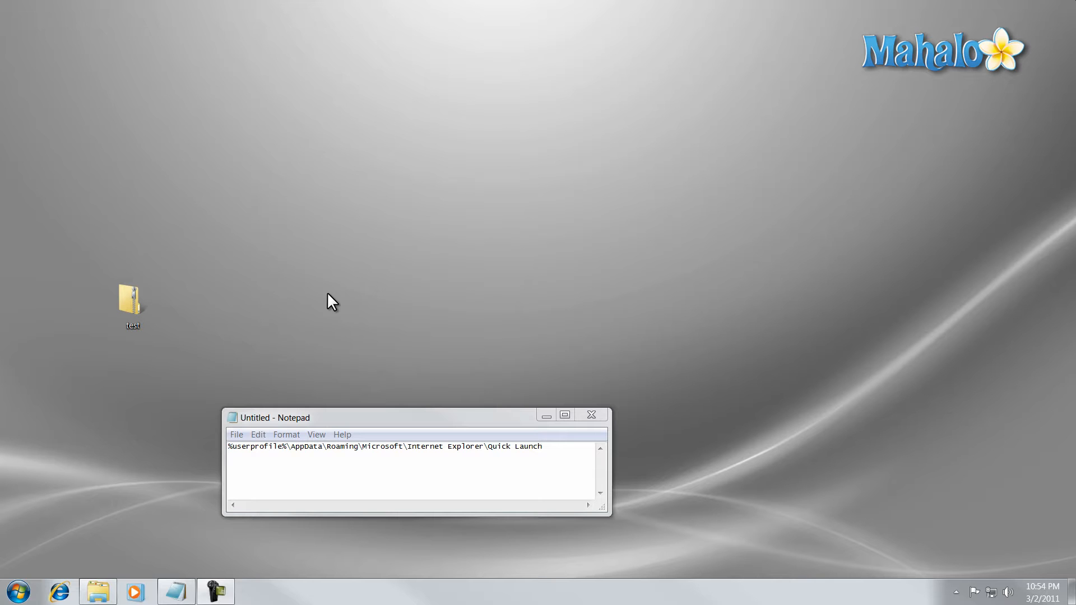
mouse_move(353, 380)
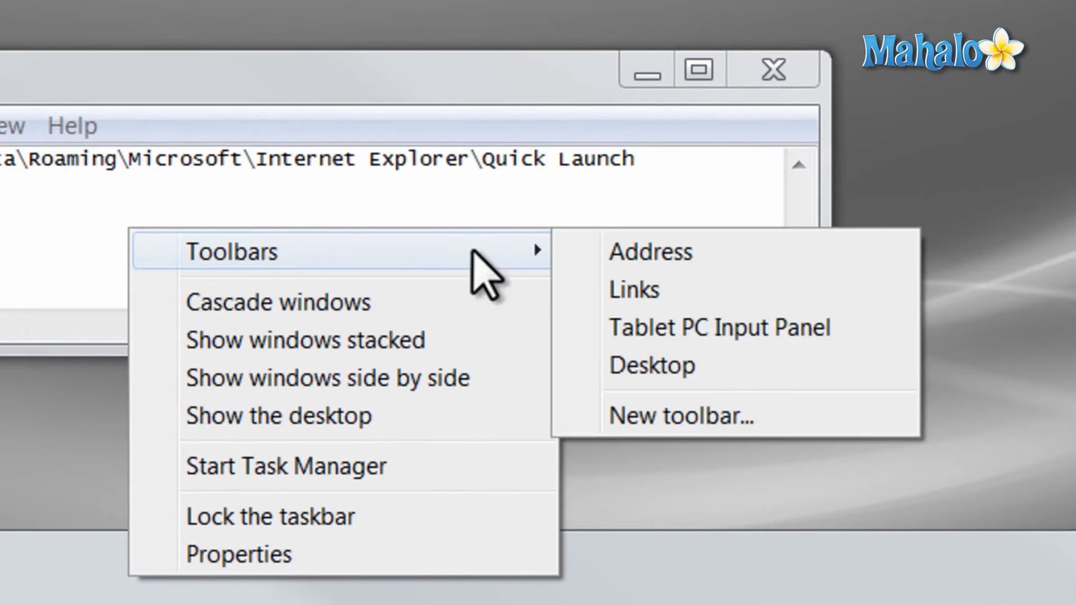
- Create a new taskbar toolbar from the pasted %userprofile%\...\Quick Launch folder path
left_click(680, 416)
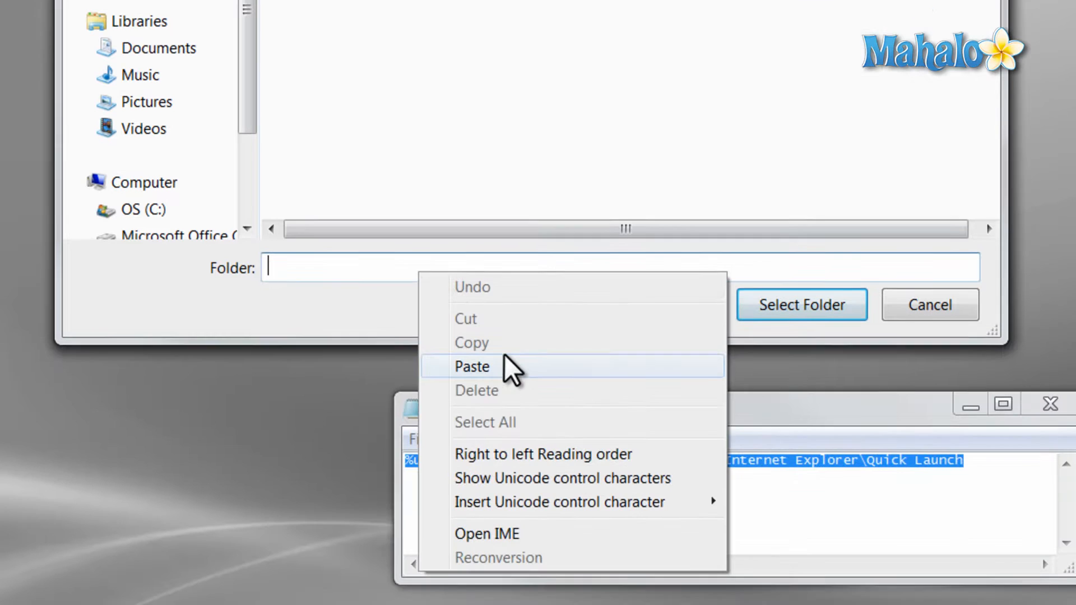
left_click(472, 365)
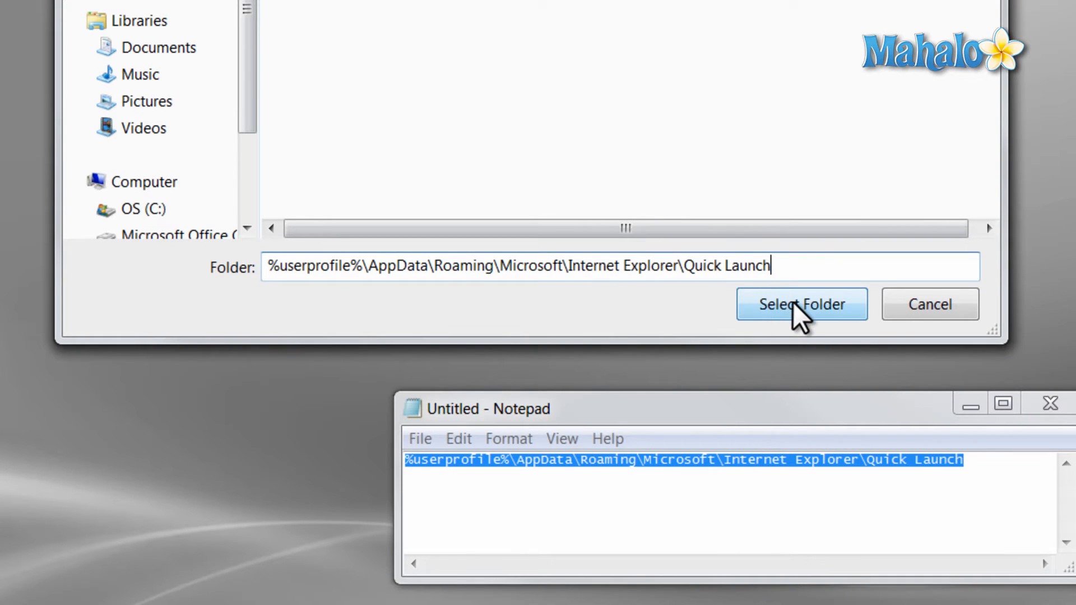
left_click(800, 304)
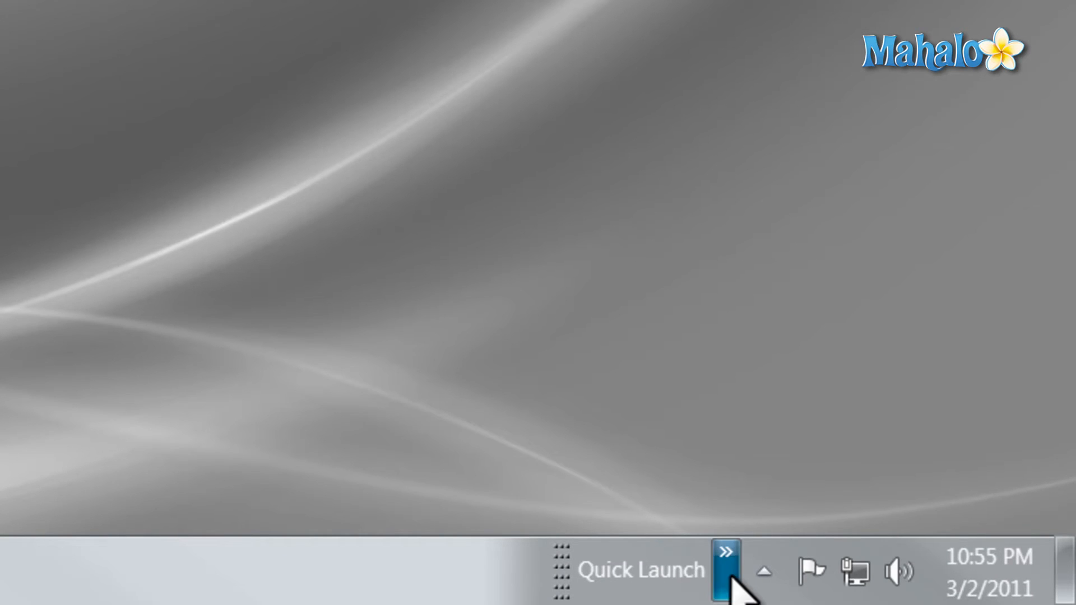
- Expand the Quick Launch double-arrow menu listing Internet Explorer, Show desktop and Switch between windows
left_click(725, 571)
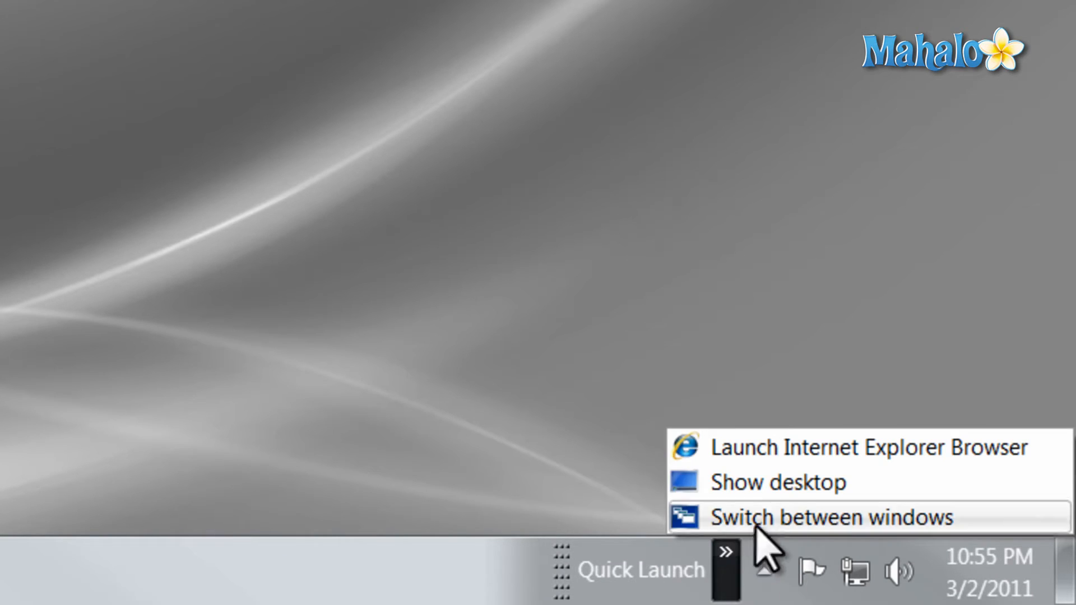
mouse_move(769, 488)
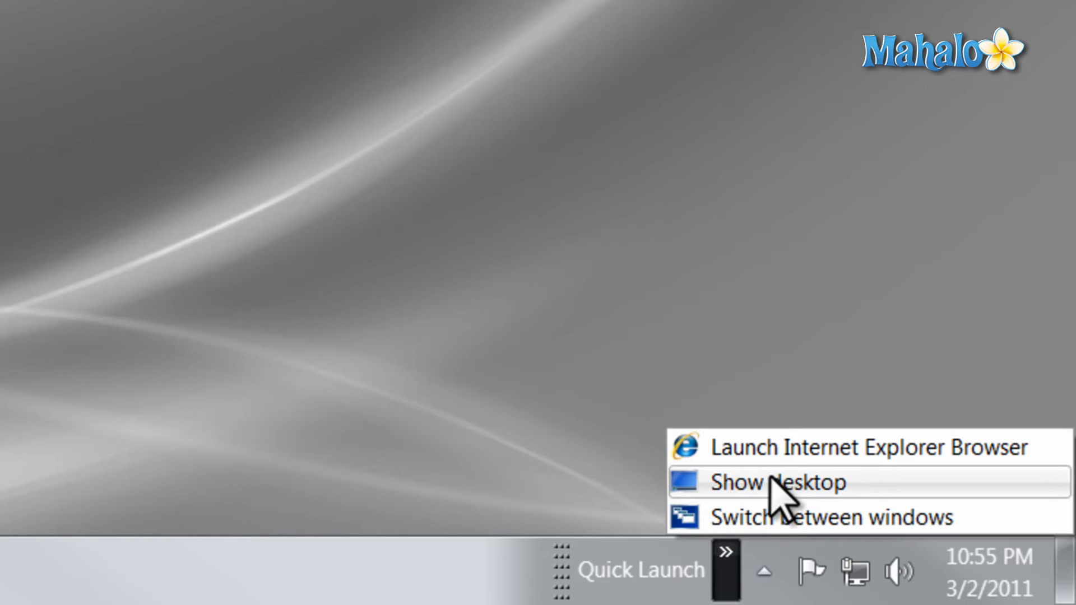